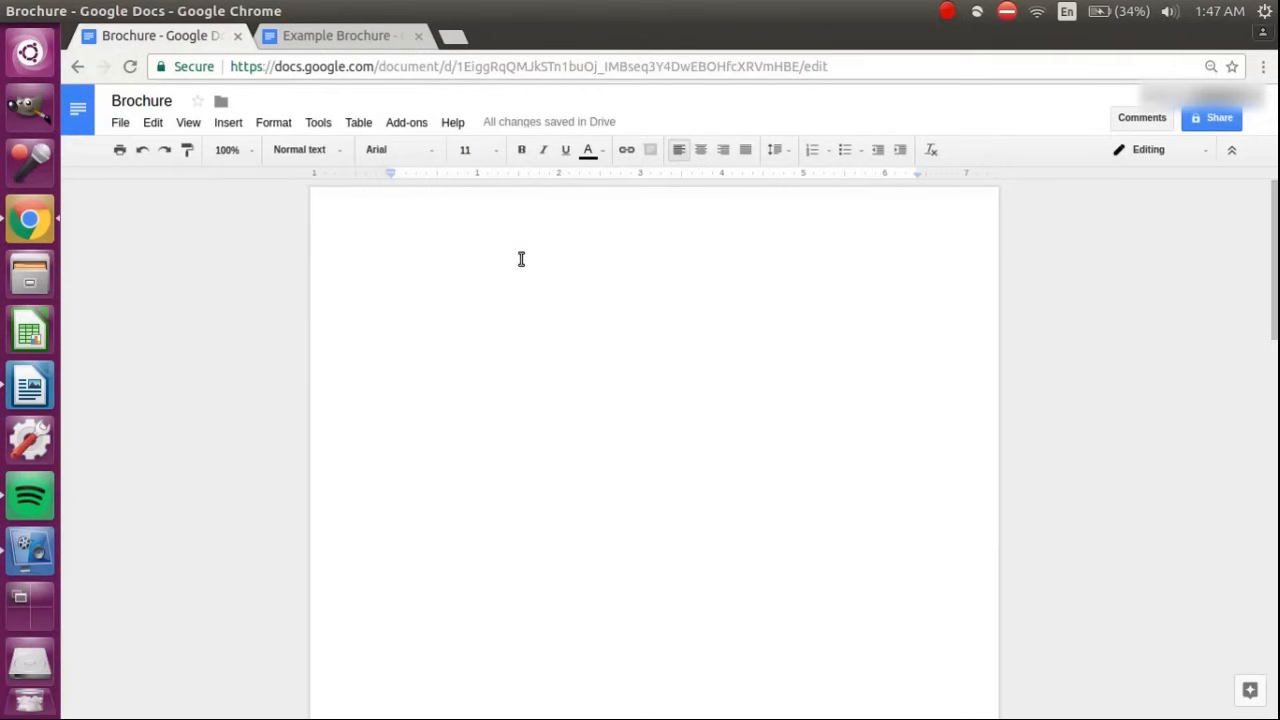
Bring up the File menu for the Brochure document.
left_click(120, 122)
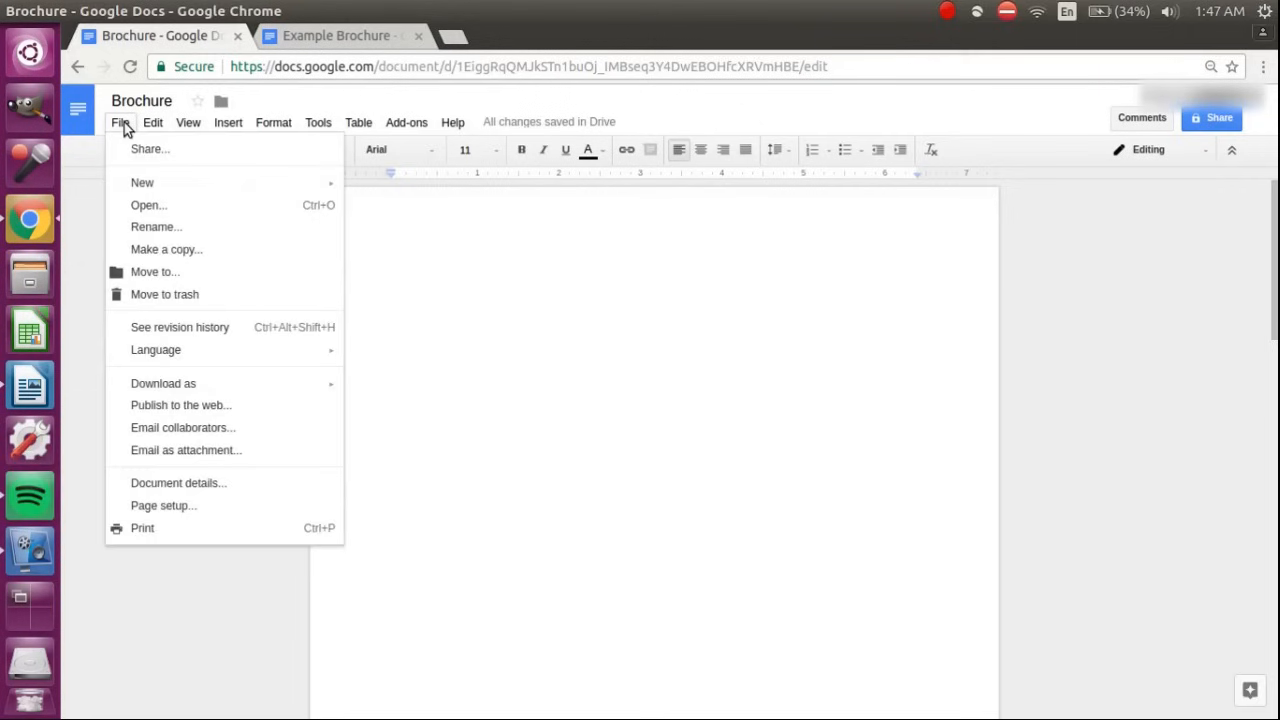
mouse_move(164, 504)
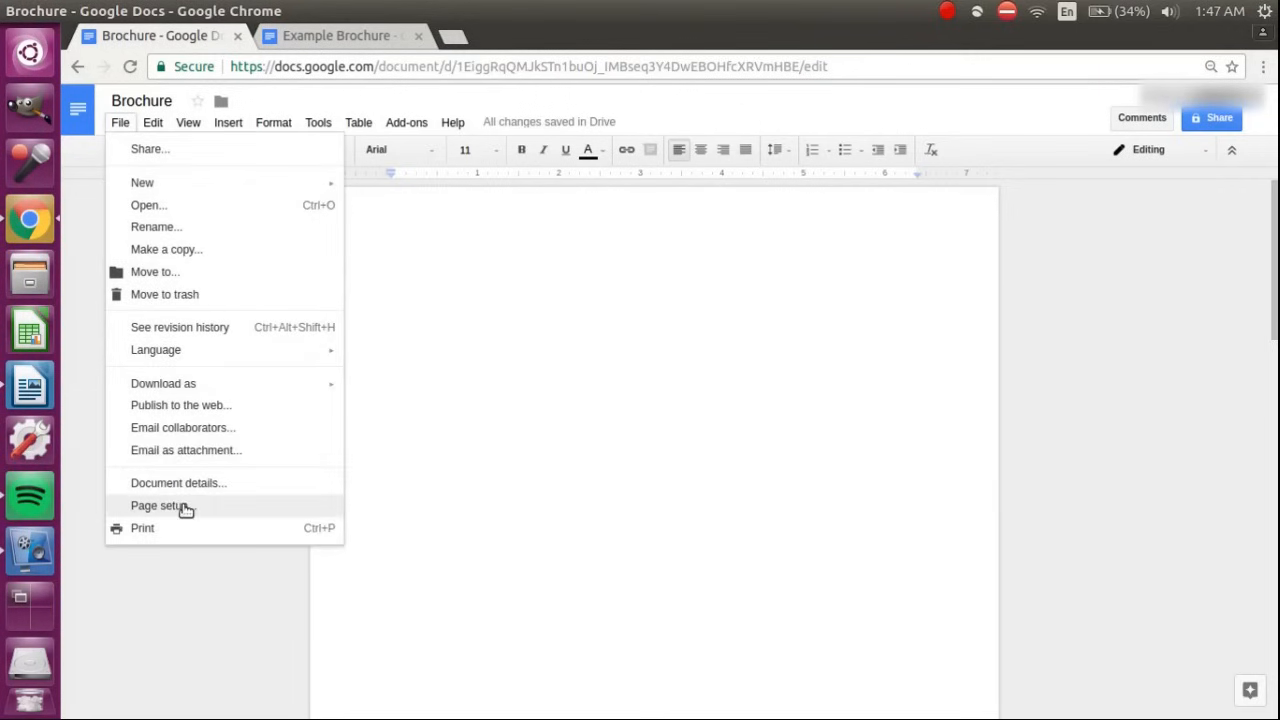
Set Page setup to Landscape with 0.25-inch margins on all sides and apply it.
left_click(160, 504)
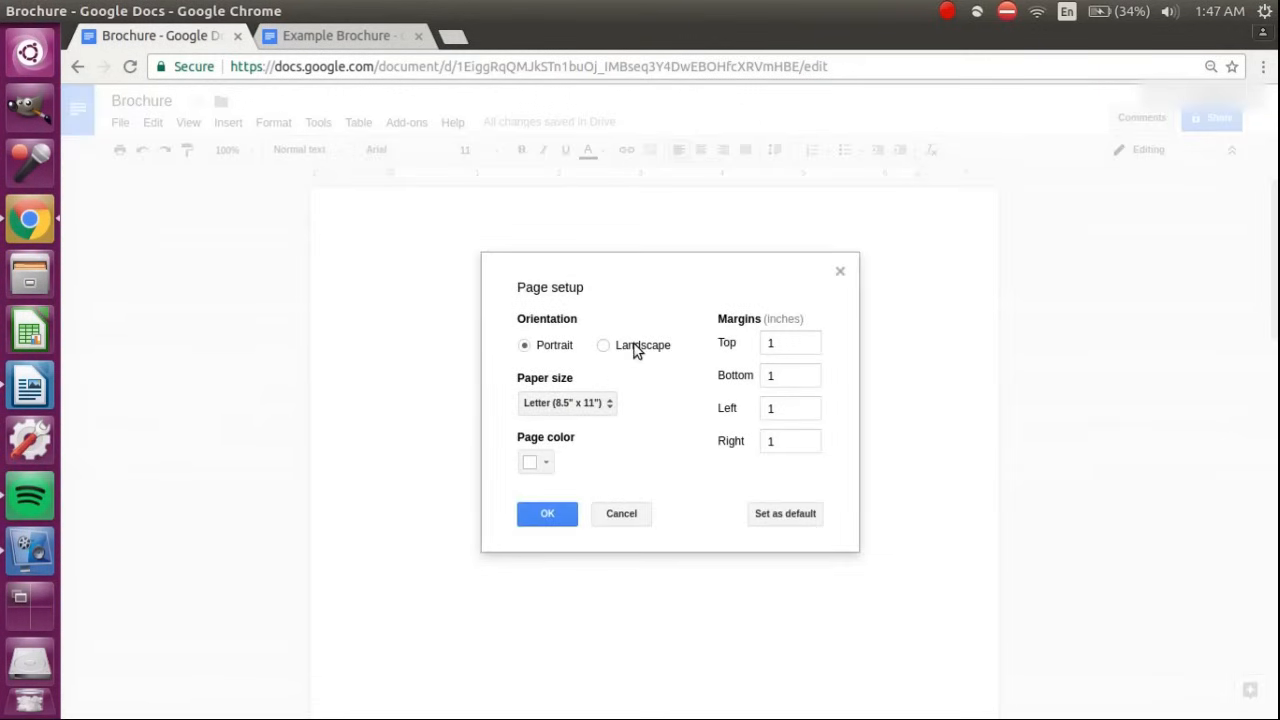
left_click(604, 344)
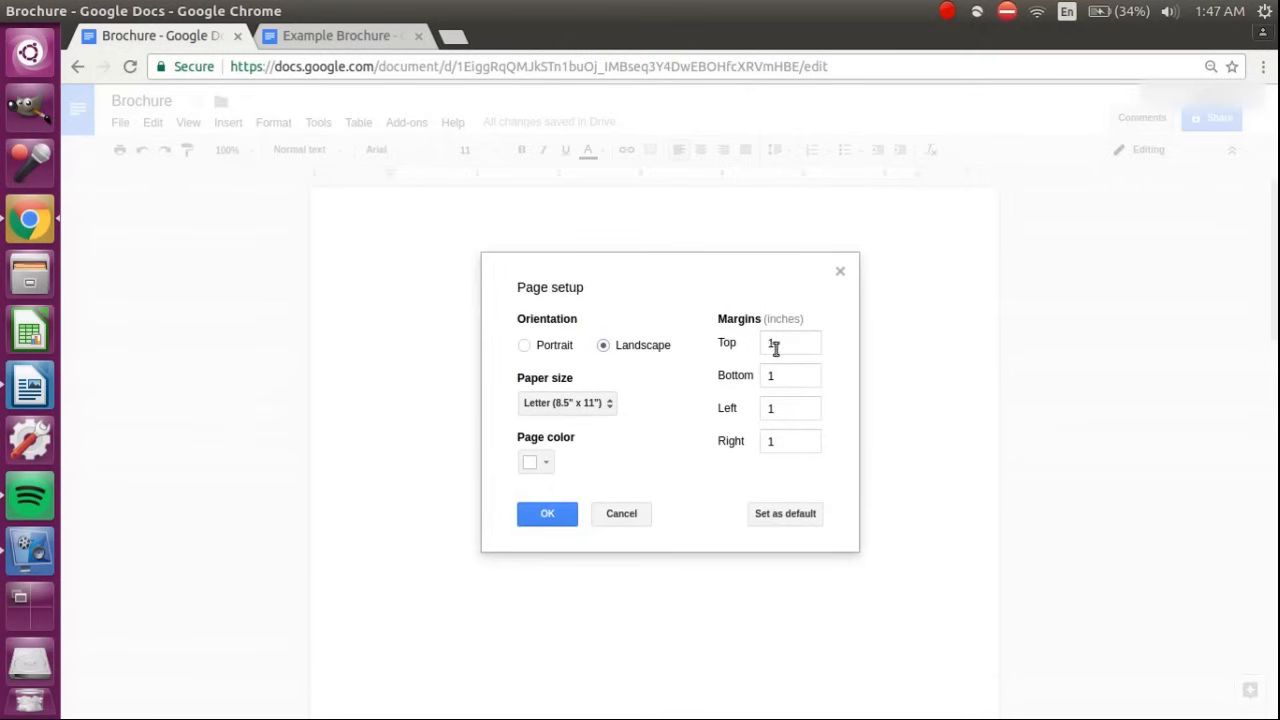
type("0.25")
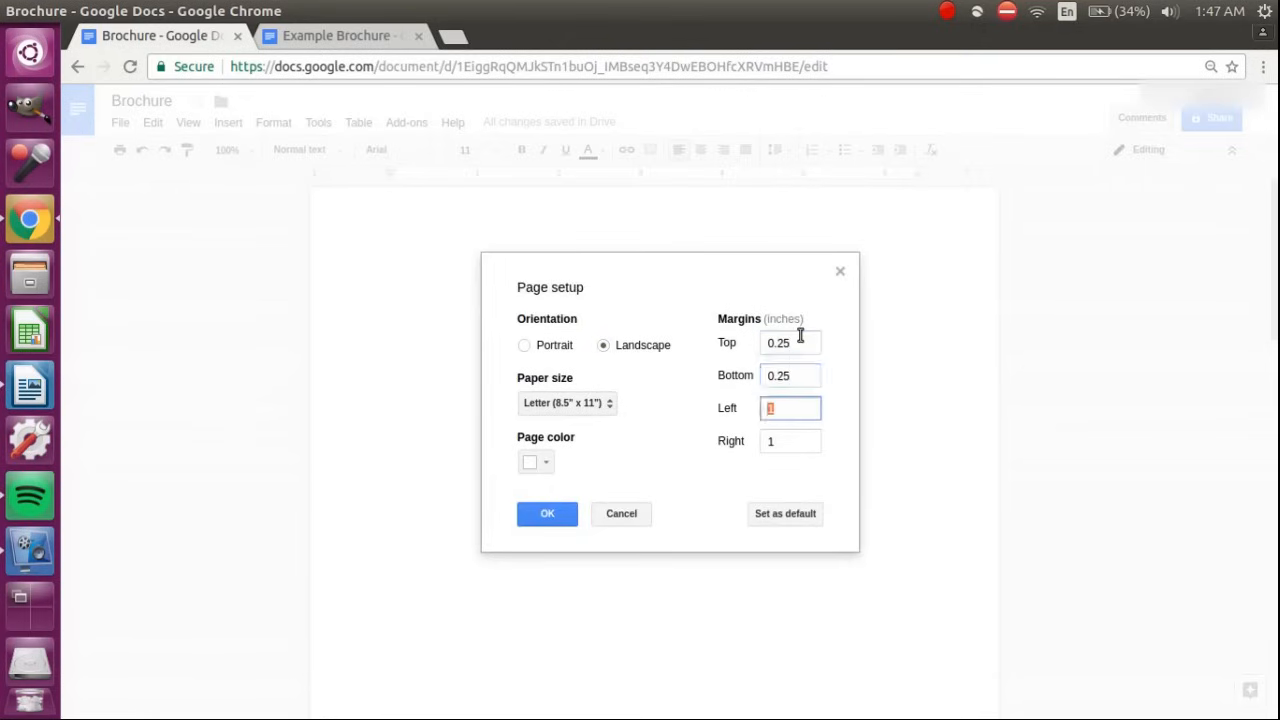
type("0.25")
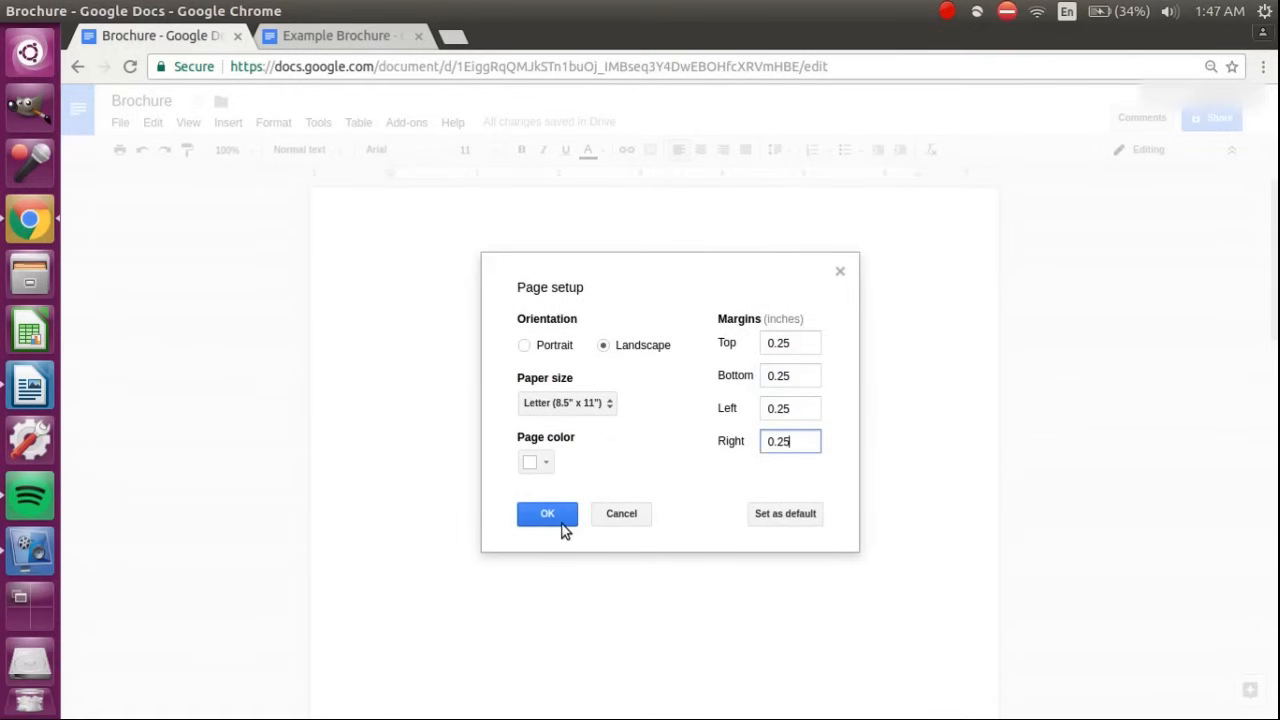
left_click(548, 512)
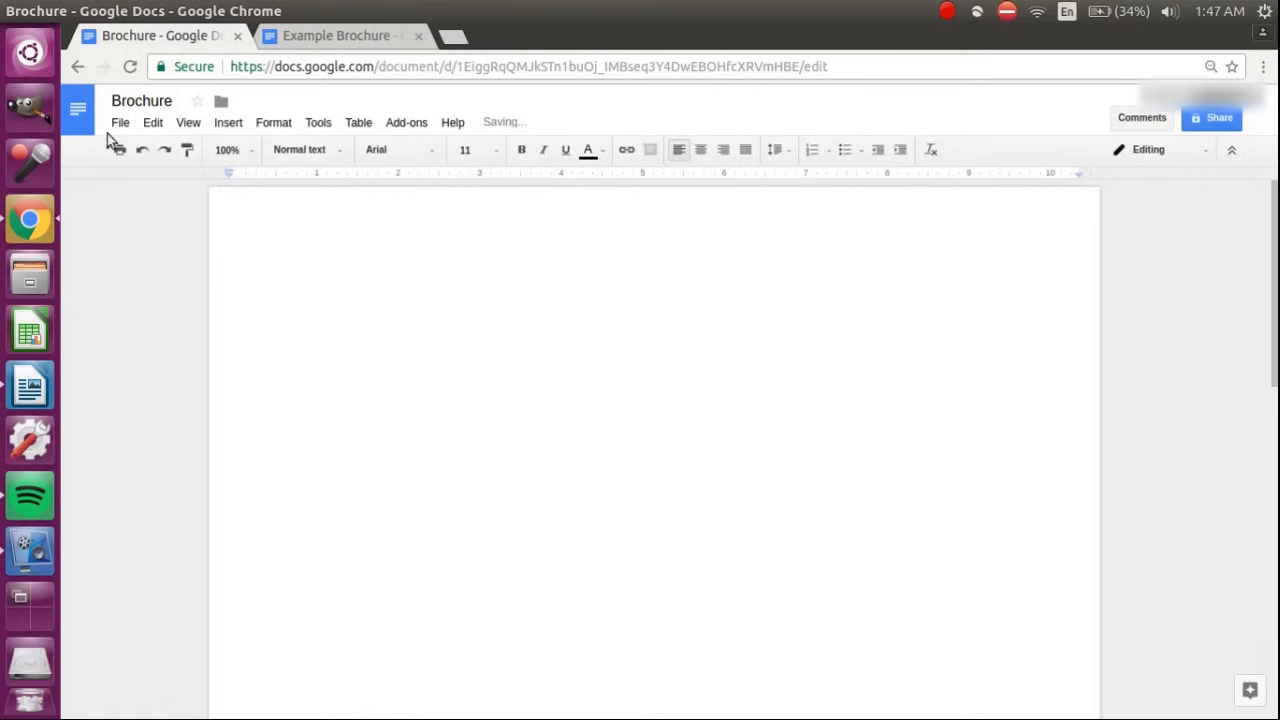
left_click(272, 122)
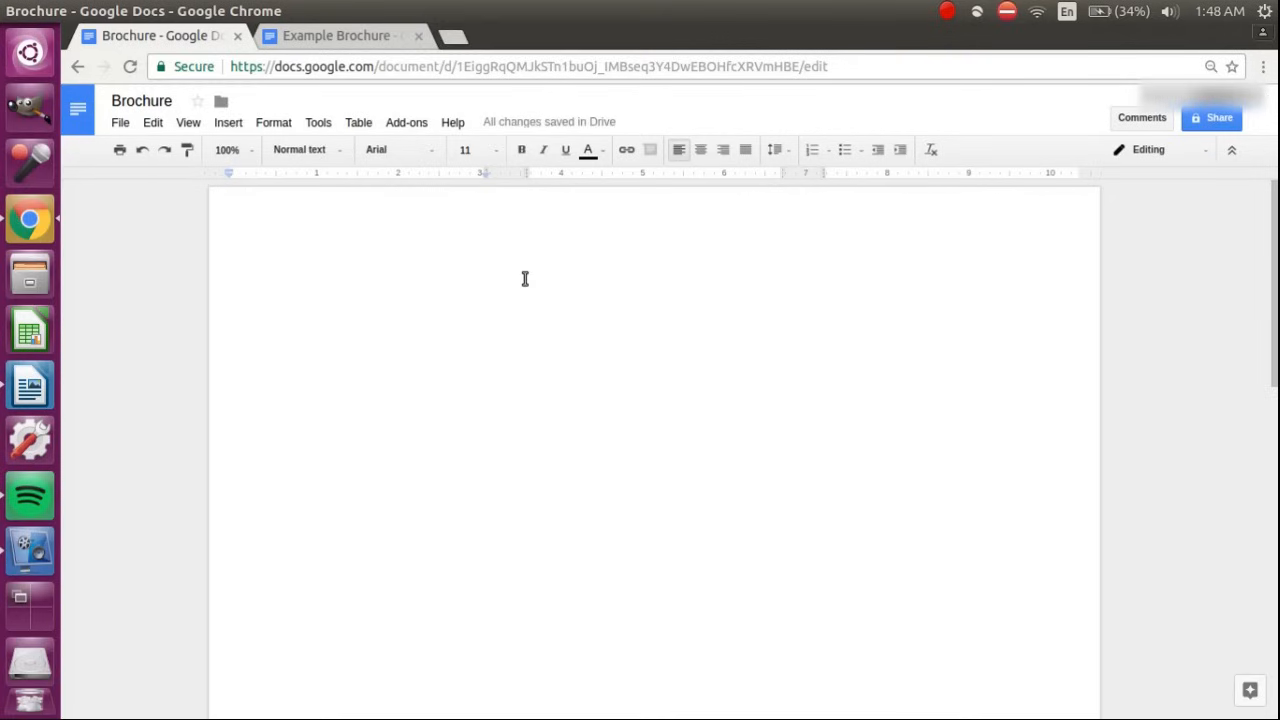
Enter sample 'Hello' text in three spots across the page, then switch to Example Brochure.
type("hELLO")
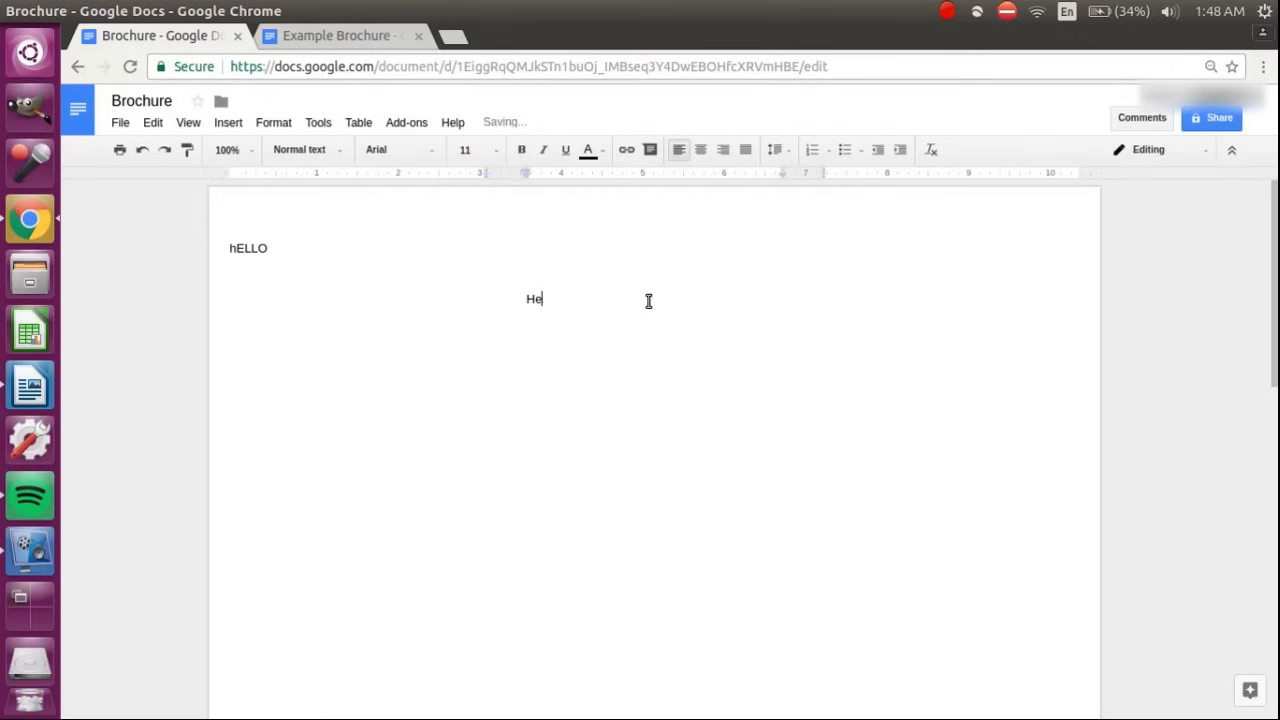
type("llo")
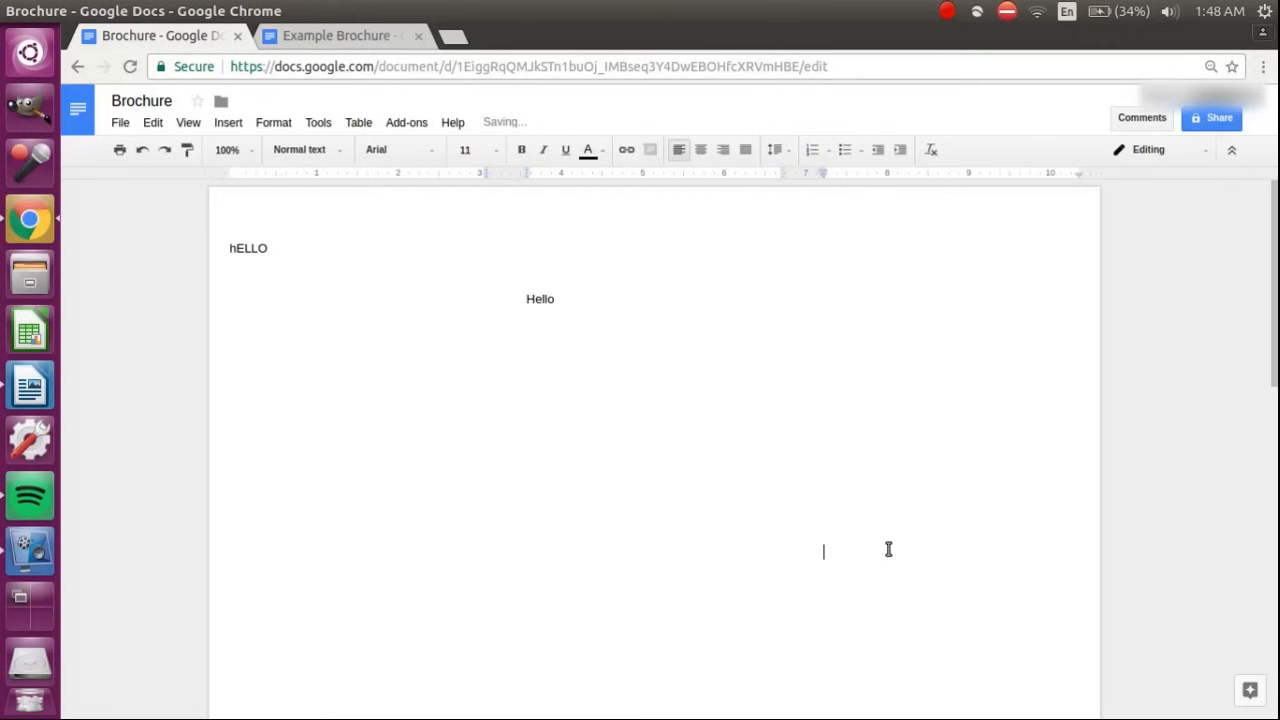
type("Hello")
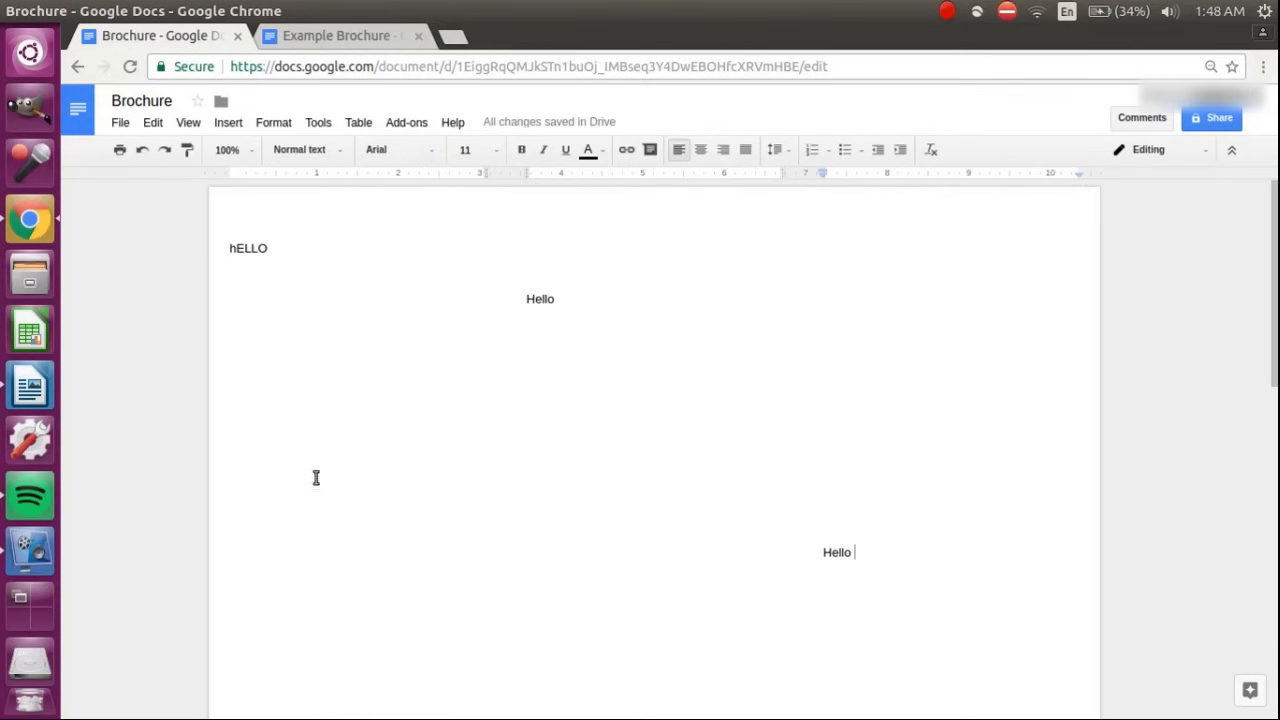
mouse_move(336, 44)
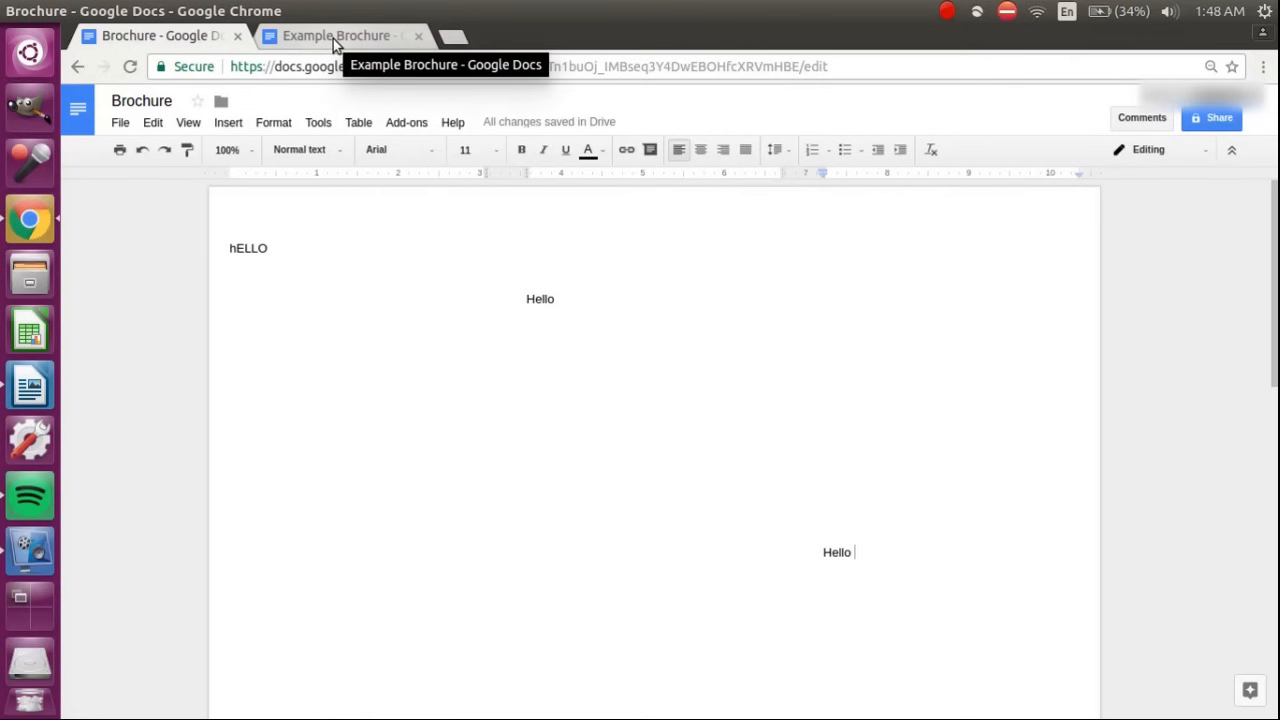
left_click(336, 36)
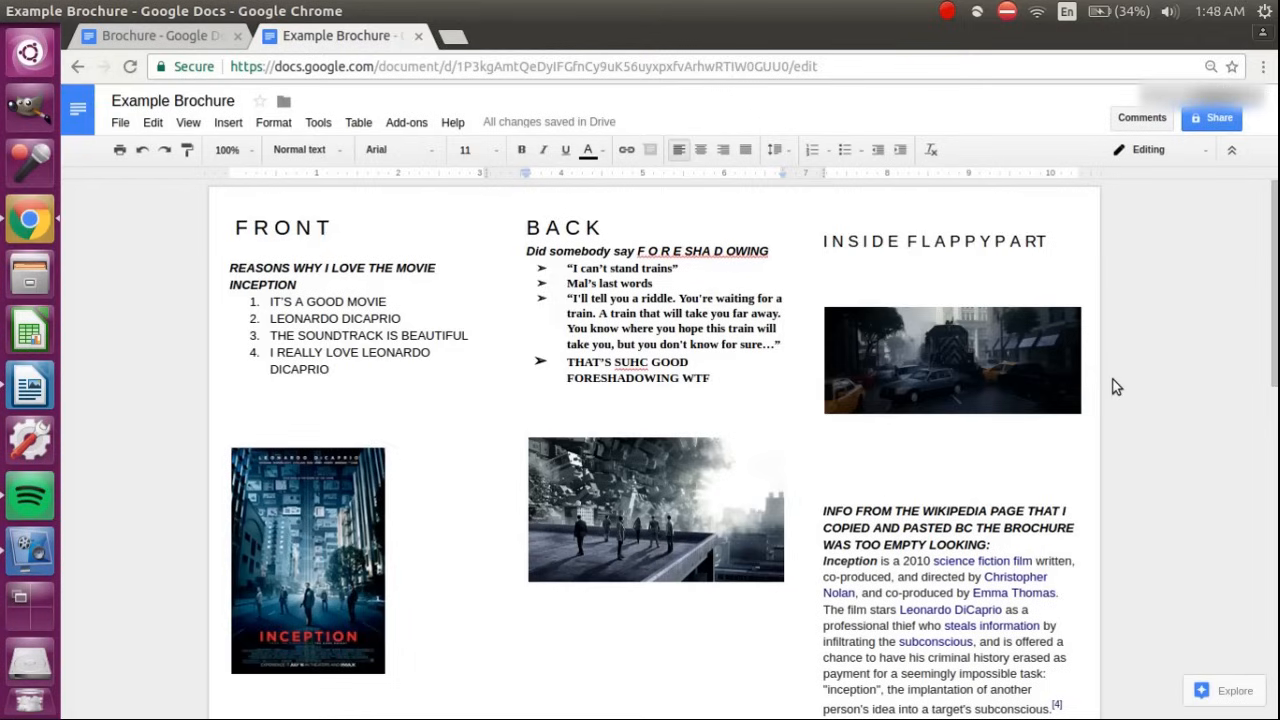